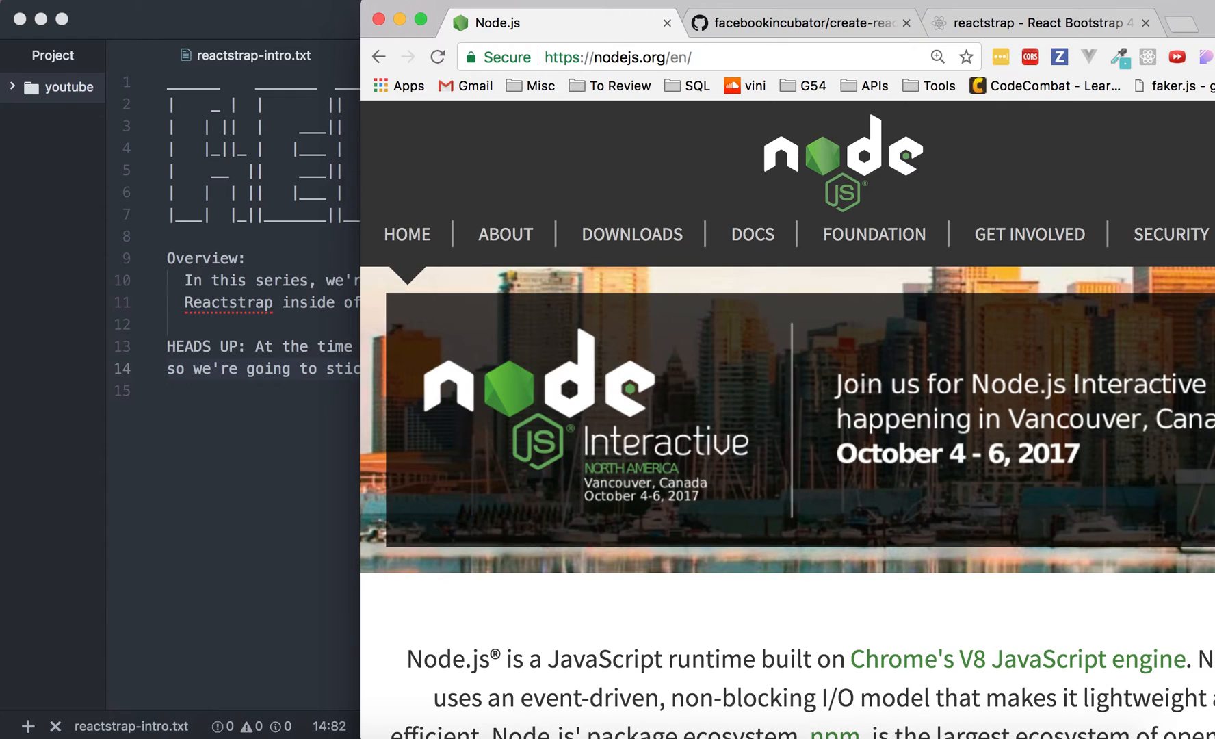
# Show the facebookincubator/create-react-app GitHub README with its quick-start install commands.
pyautogui.click(802, 22)
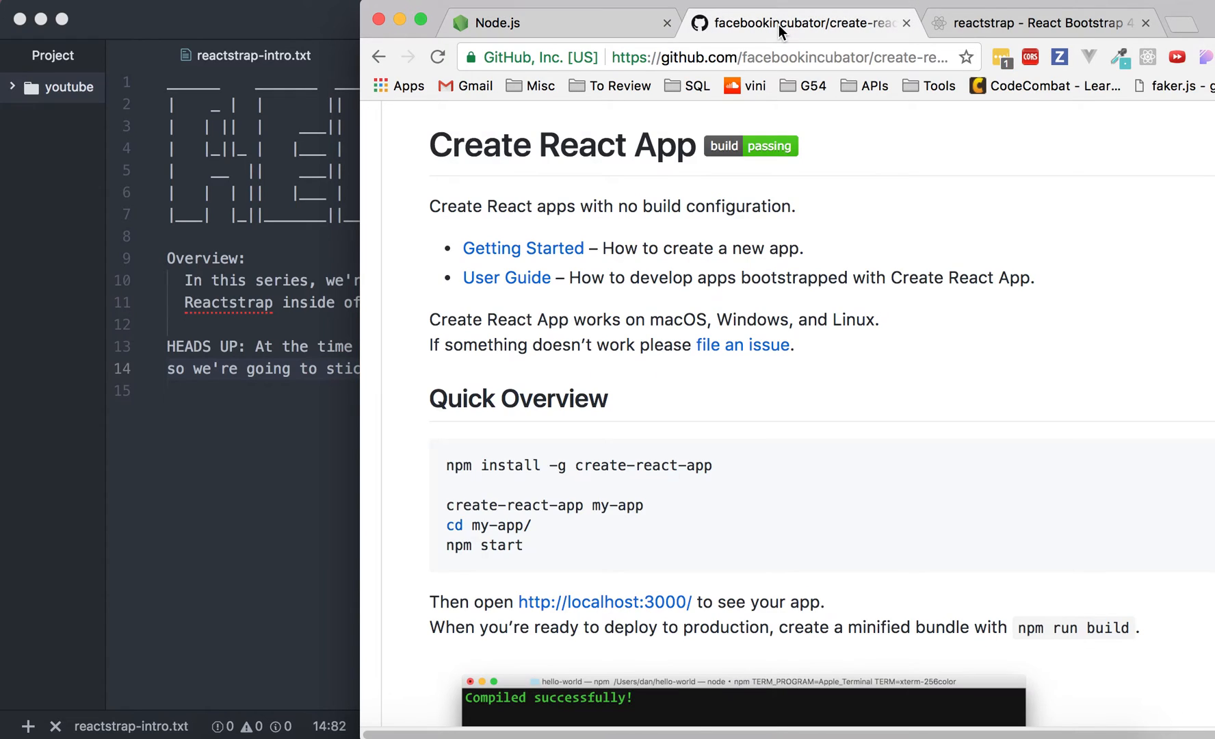
pyautogui.moveTo(864, 345)
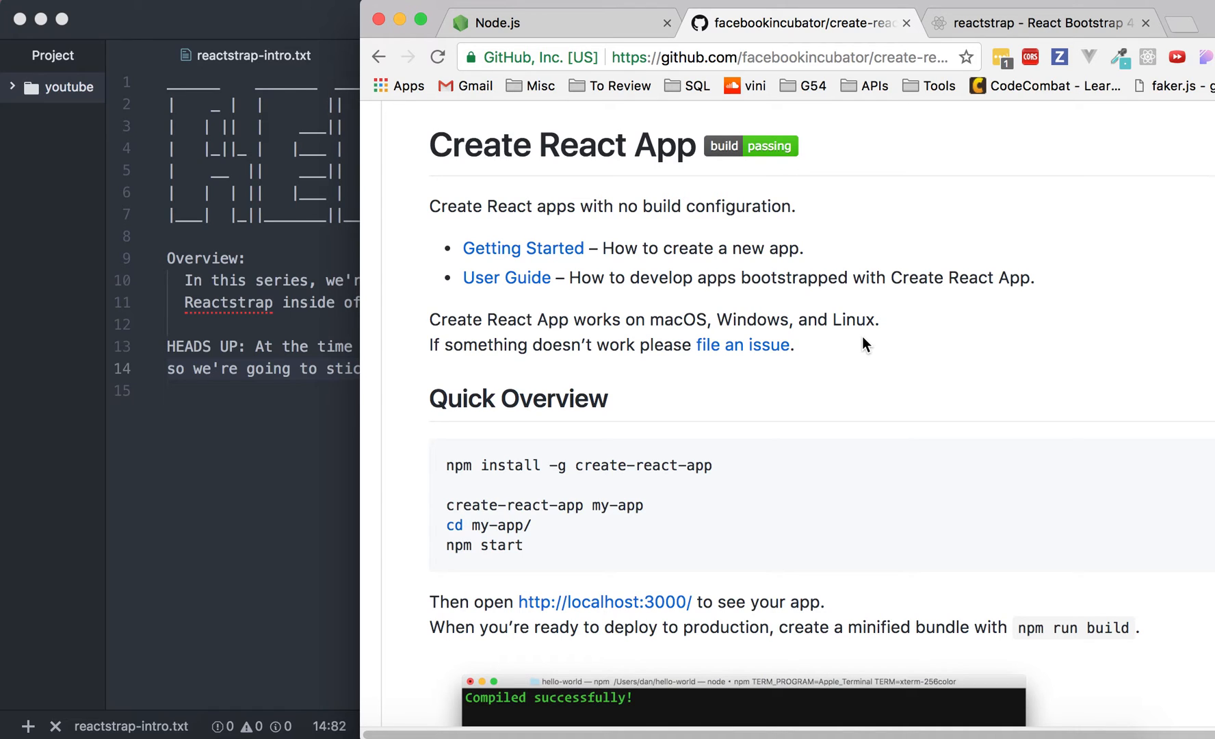
pyautogui.moveTo(997, 63)
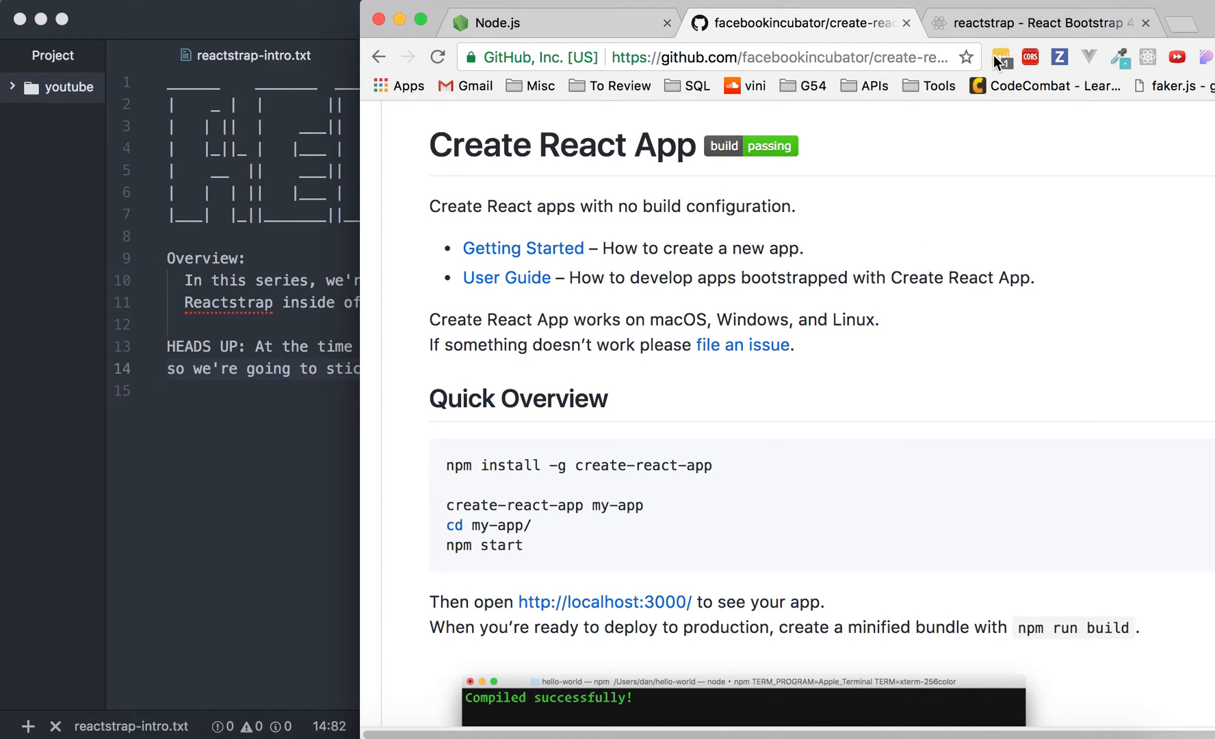
# Show the reactstrap docs and scroll from Installation down to Getting Started with Create React App.
pyautogui.click(1039, 22)
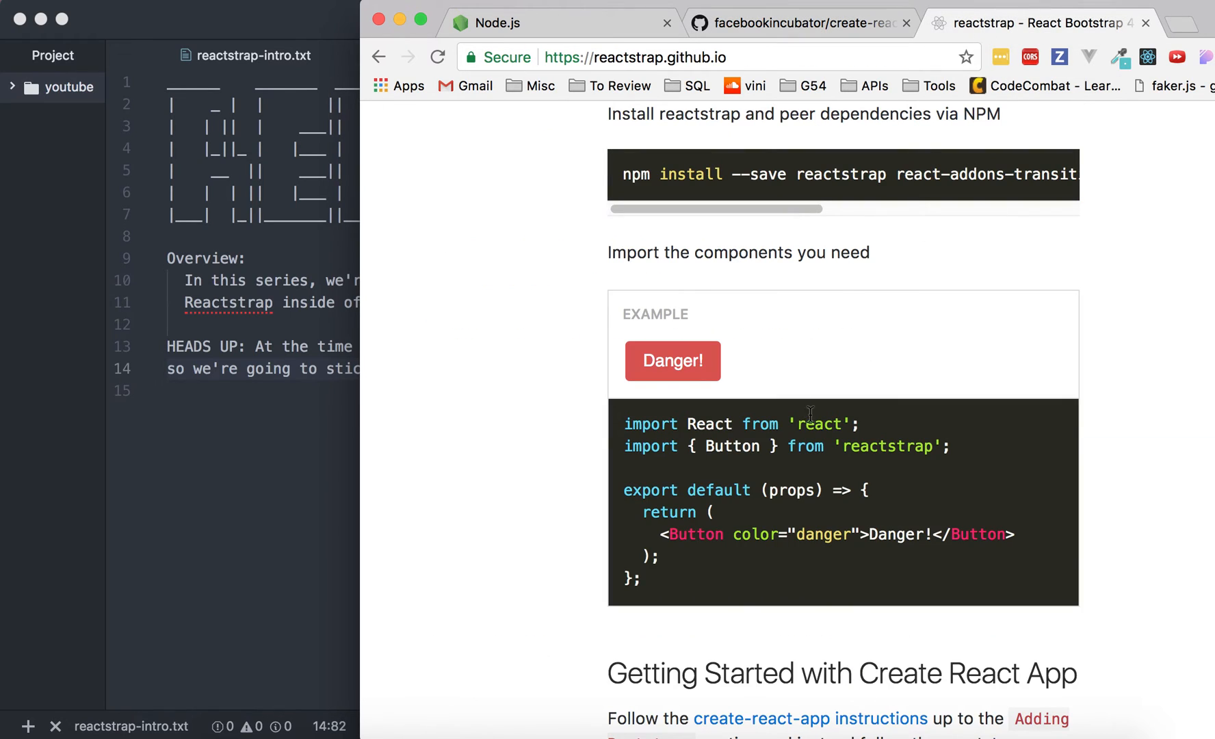
pyautogui.scroll(3)
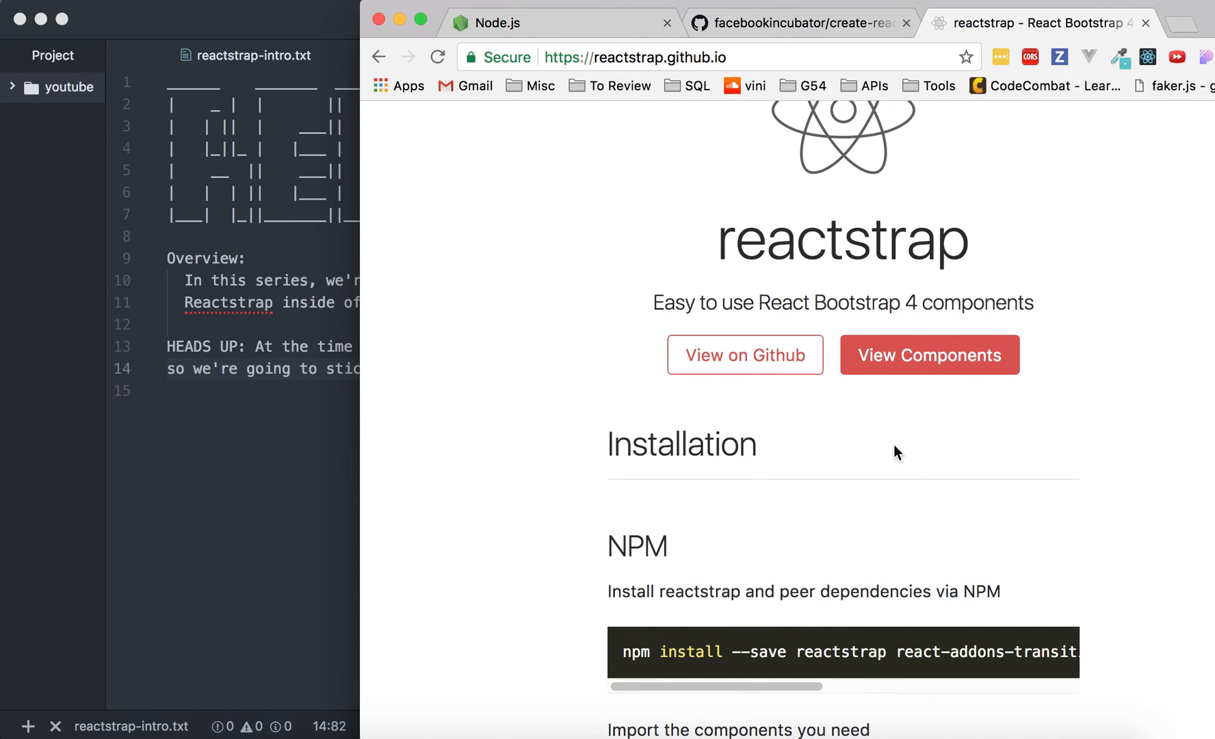
pyautogui.scroll(-3)
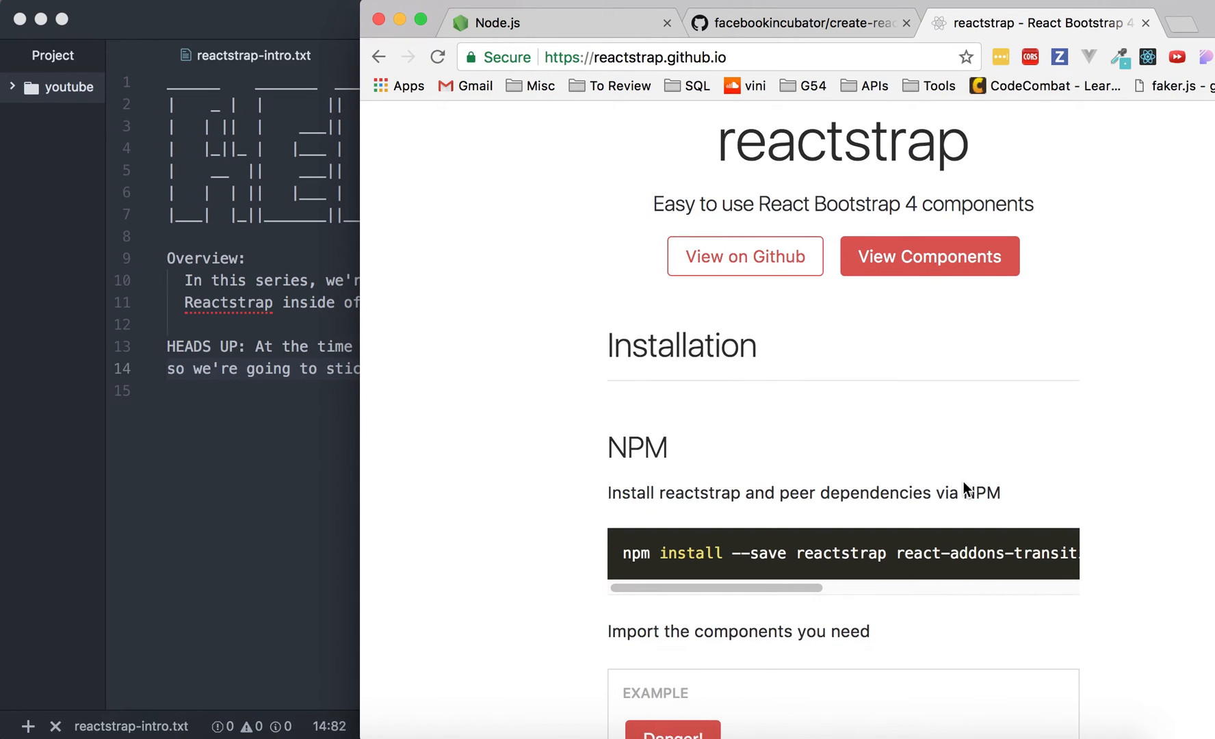
pyautogui.scroll(-3)
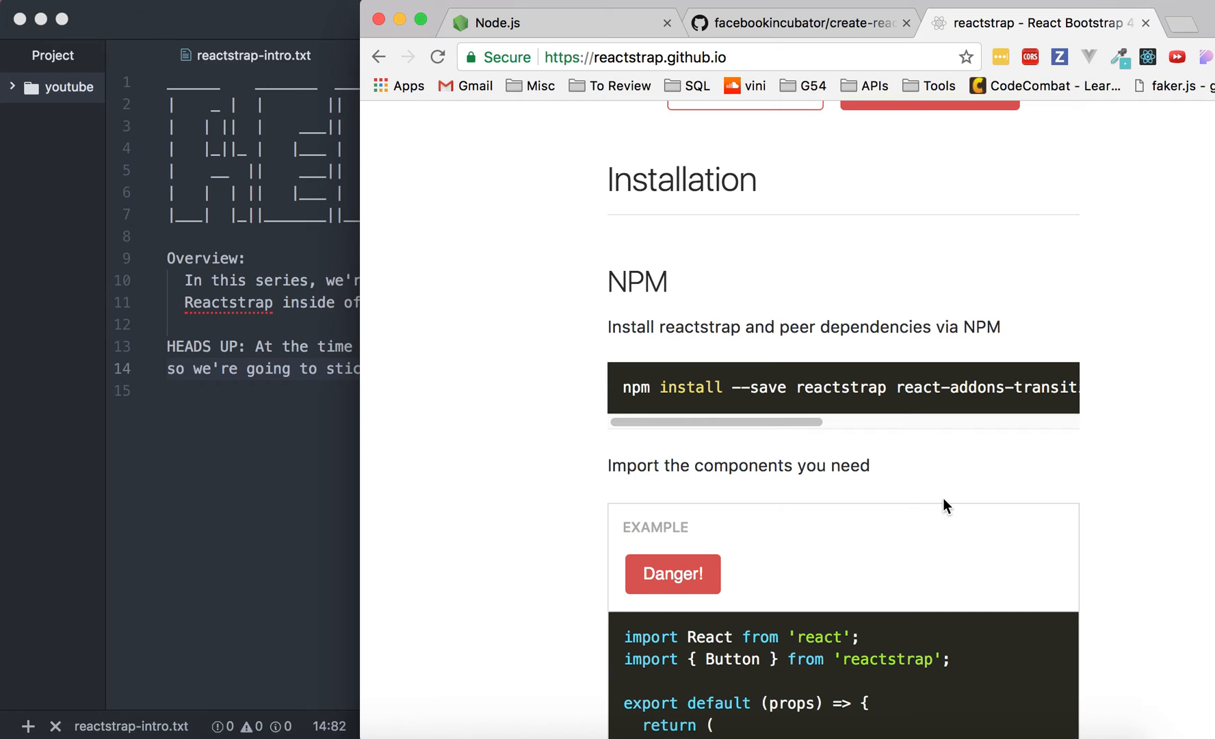
pyautogui.scroll(-3)
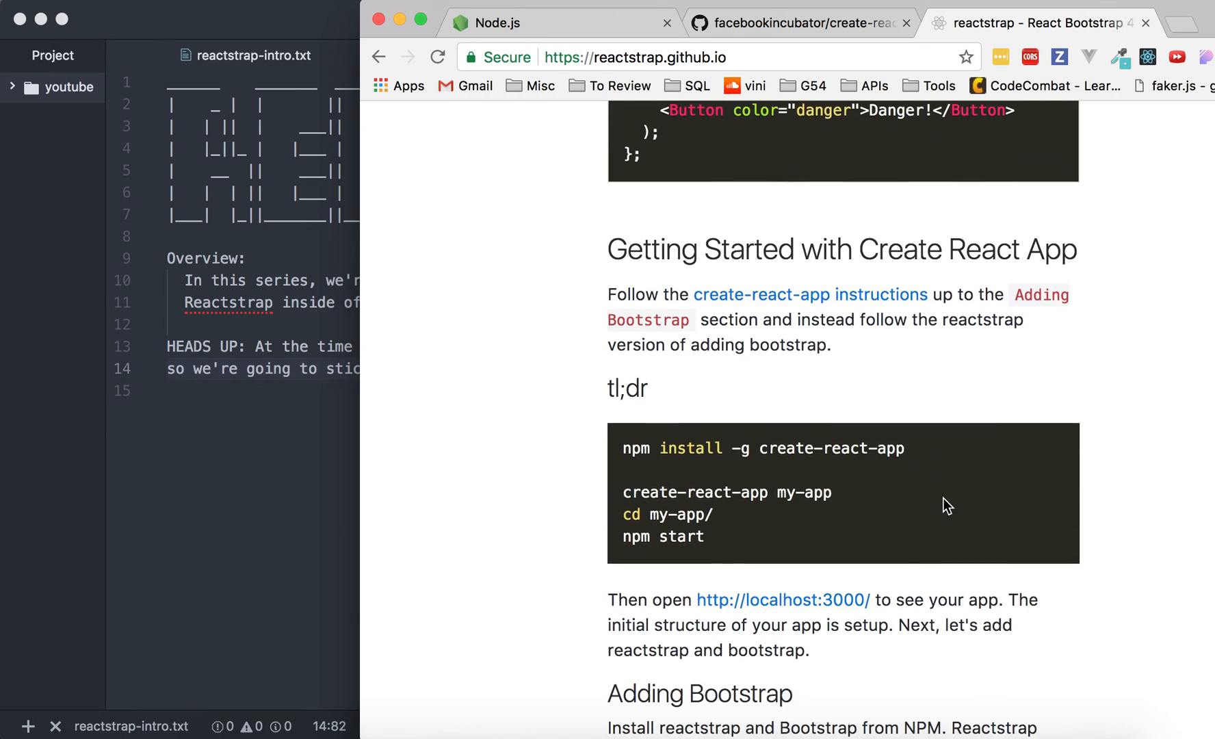